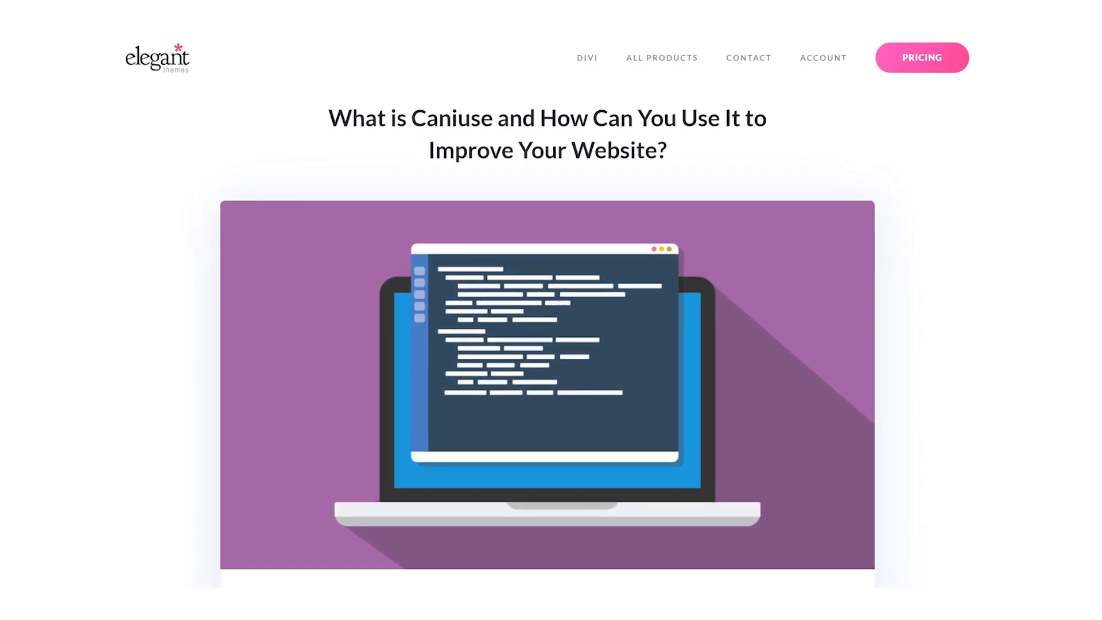
Search Can I use for 'prefers-color-scheme' to show its browser support table
scroll("down", 3)
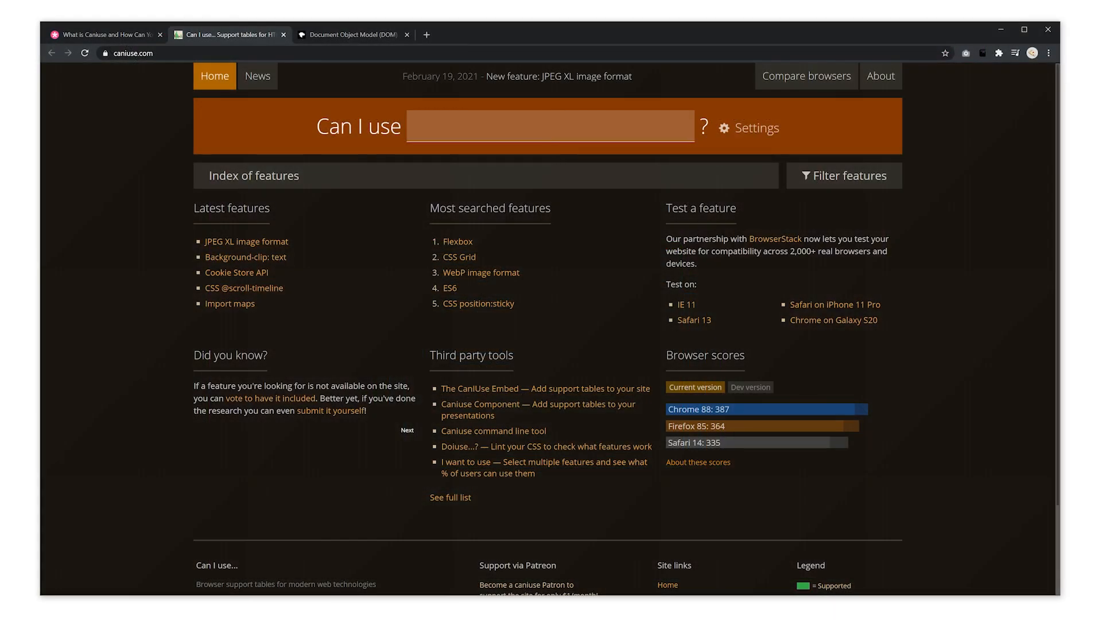
type("p")
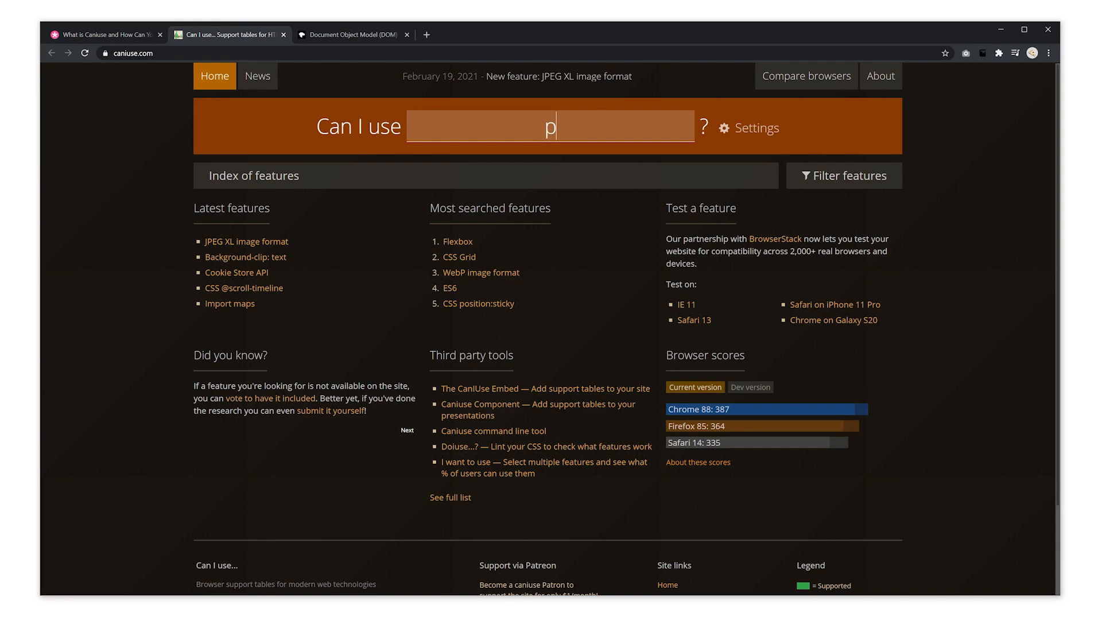
type("refers-color-scheme")
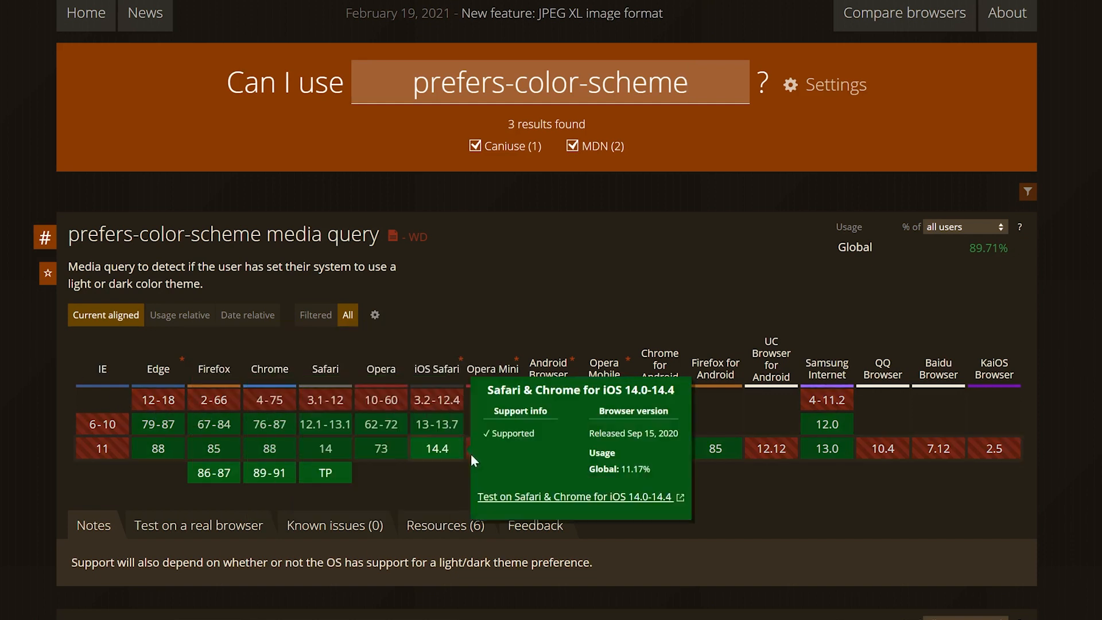
mouse_move(548, 448)
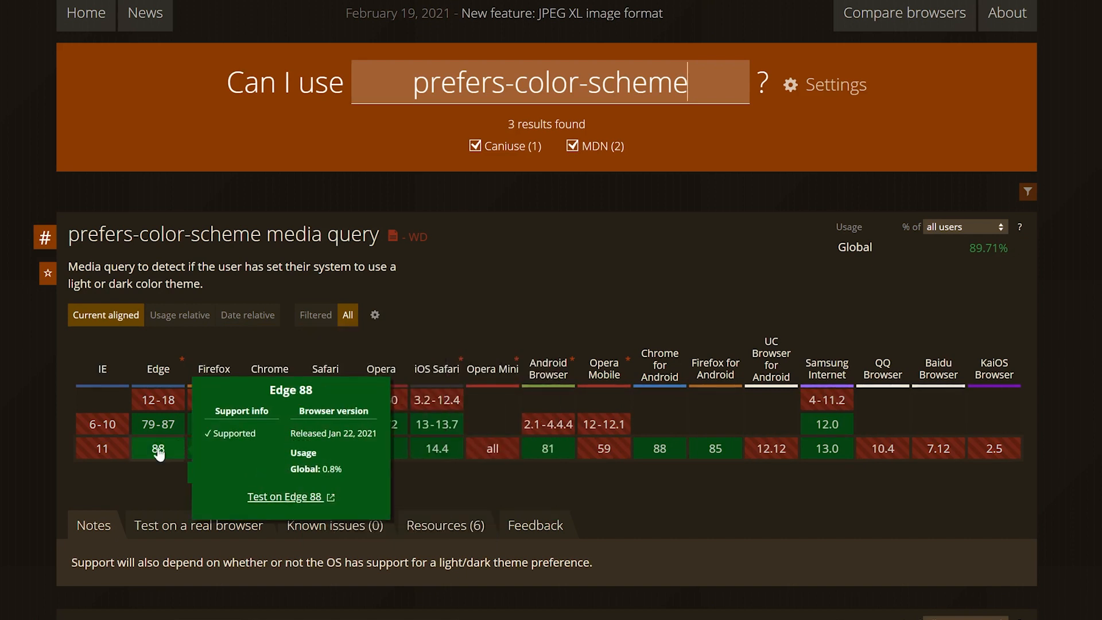
mouse_move(102, 447)
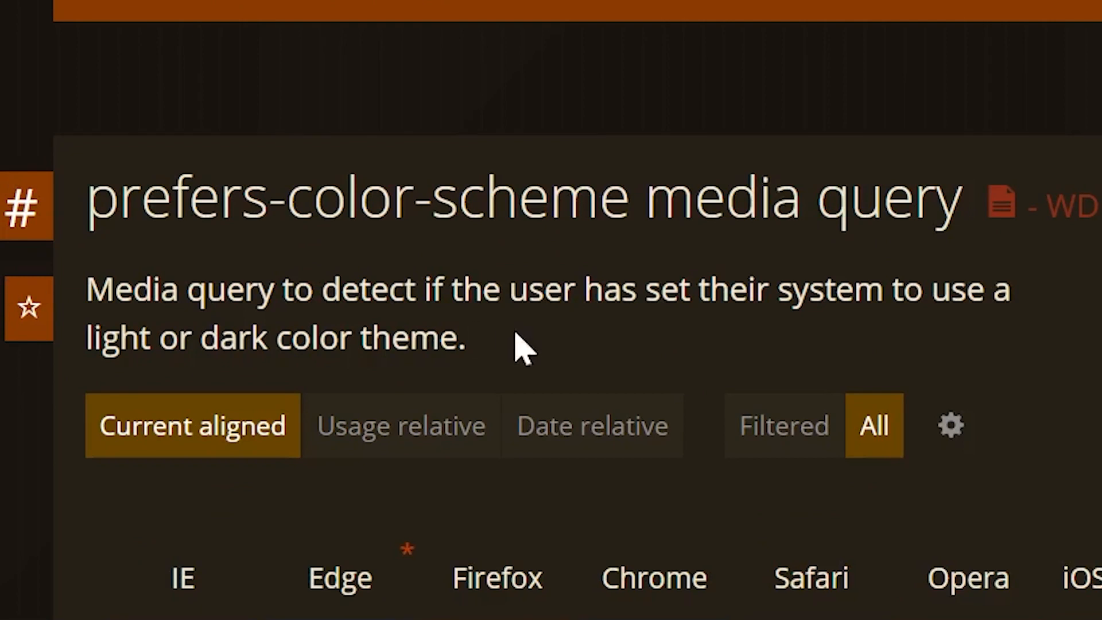
Select the description text about detecting a light or dark color theme
left_click_drag(87, 290, 463, 338)
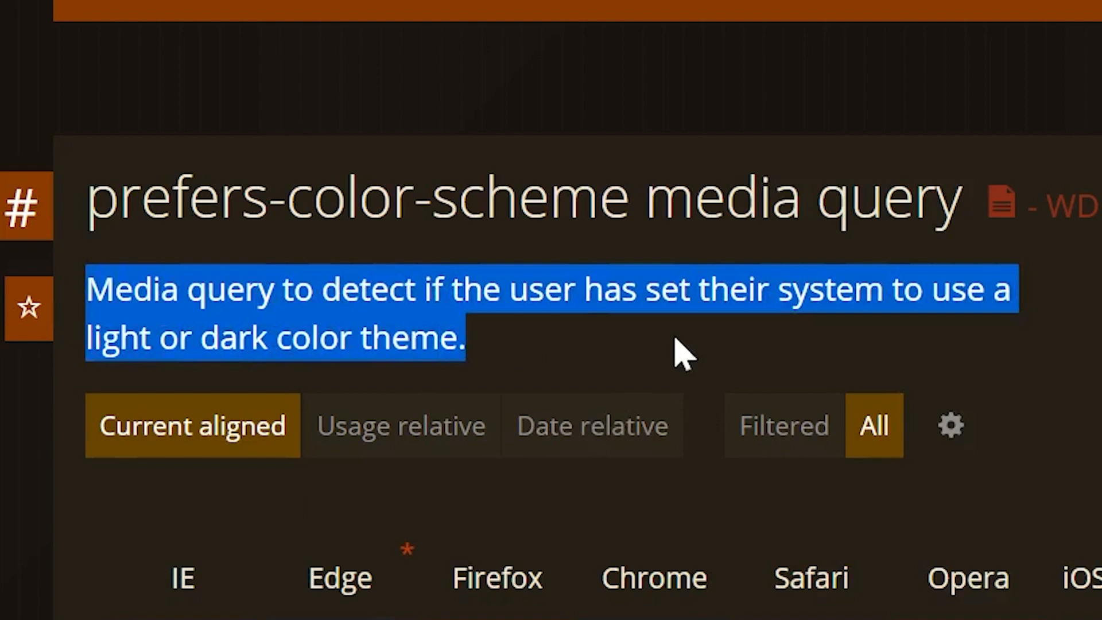
mouse_move(693, 369)
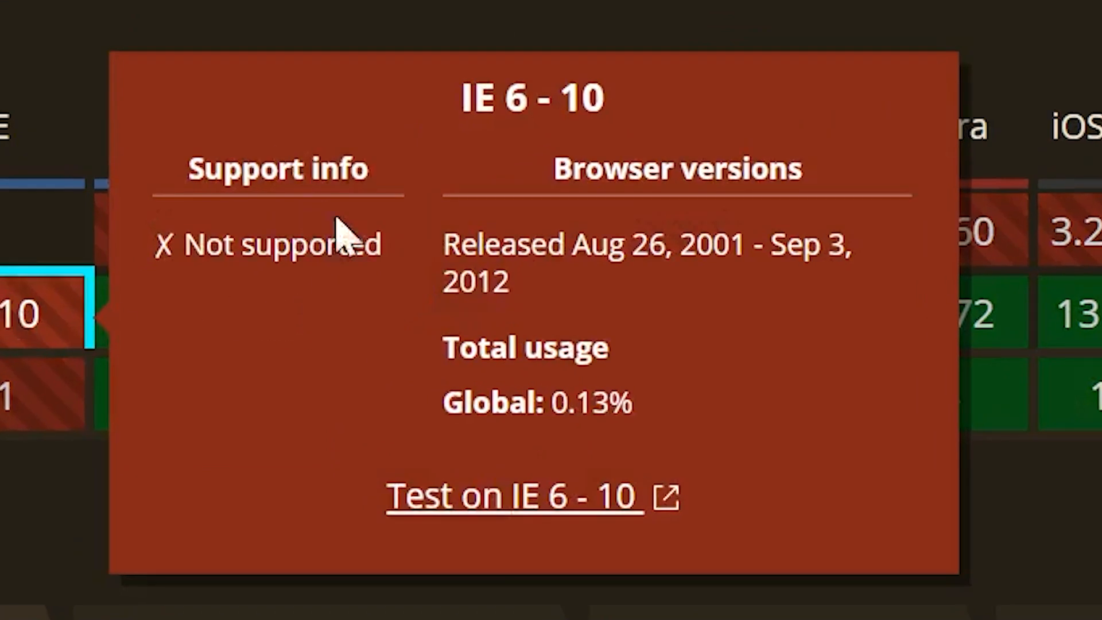
mouse_move(666, 445)
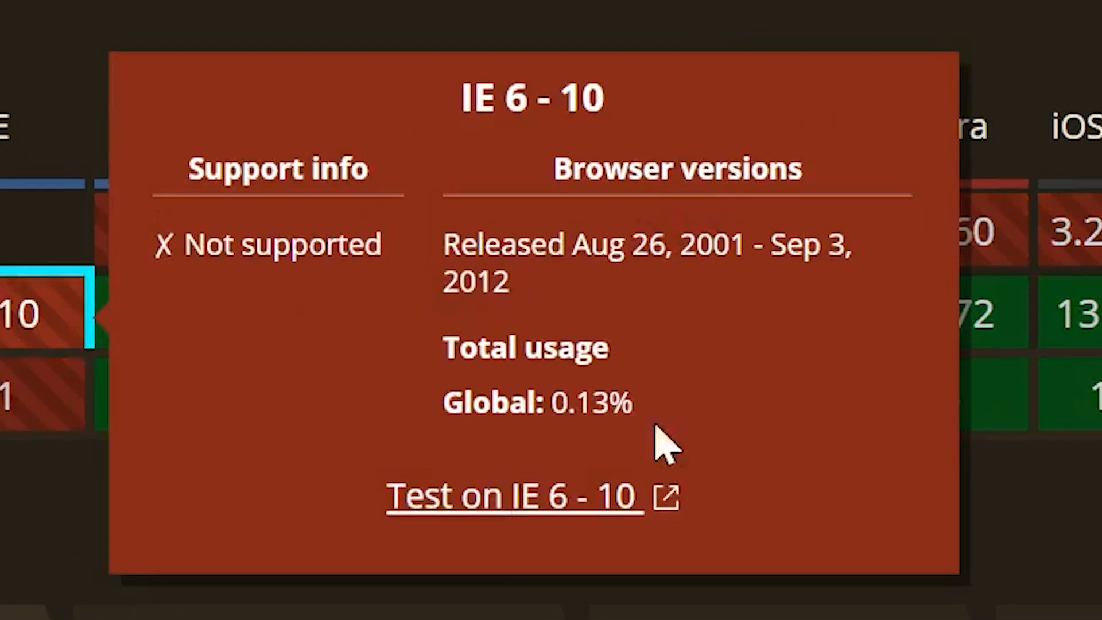
mouse_move(288, 405)
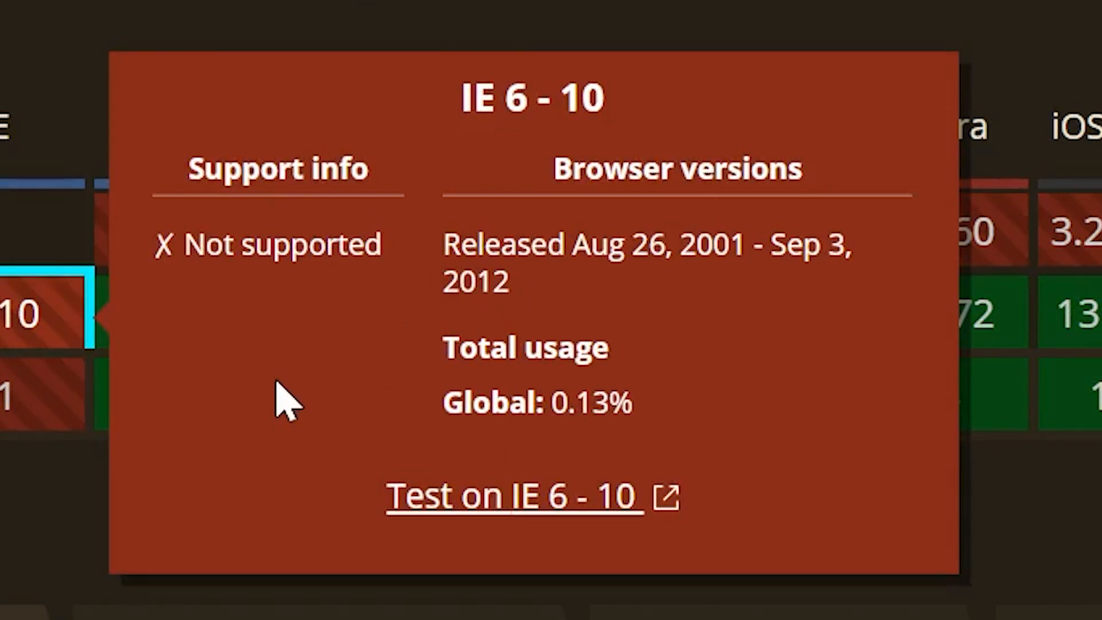
Launch a BrowserStack Live session in IE 10 on Windows 8 from 'Test on IE 6 - 10'
left_click(513, 495)
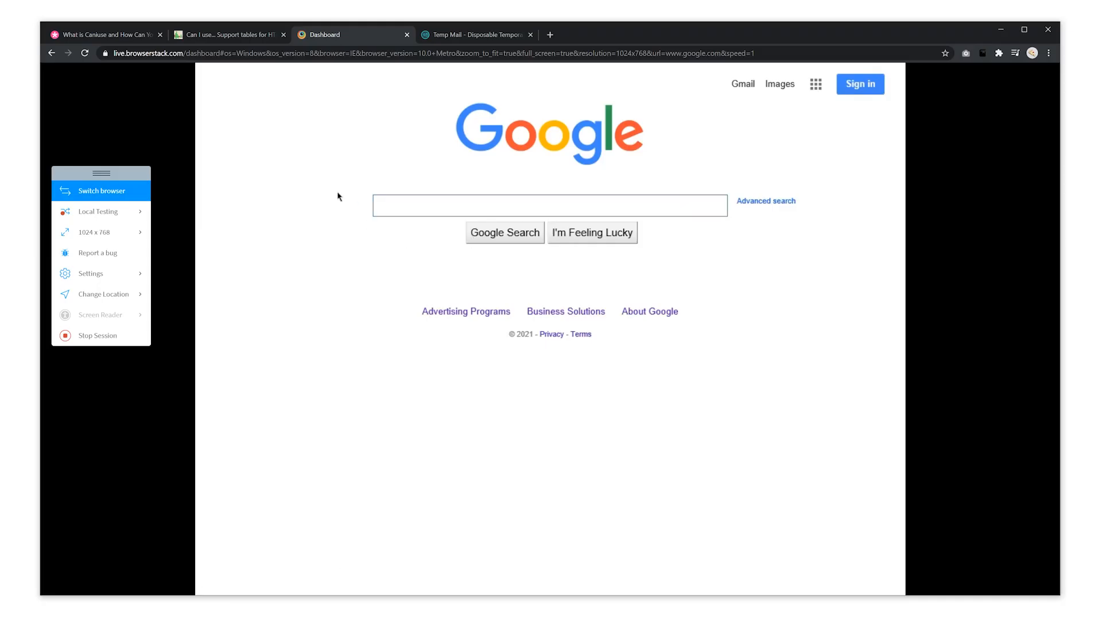
mouse_move(397, 48)
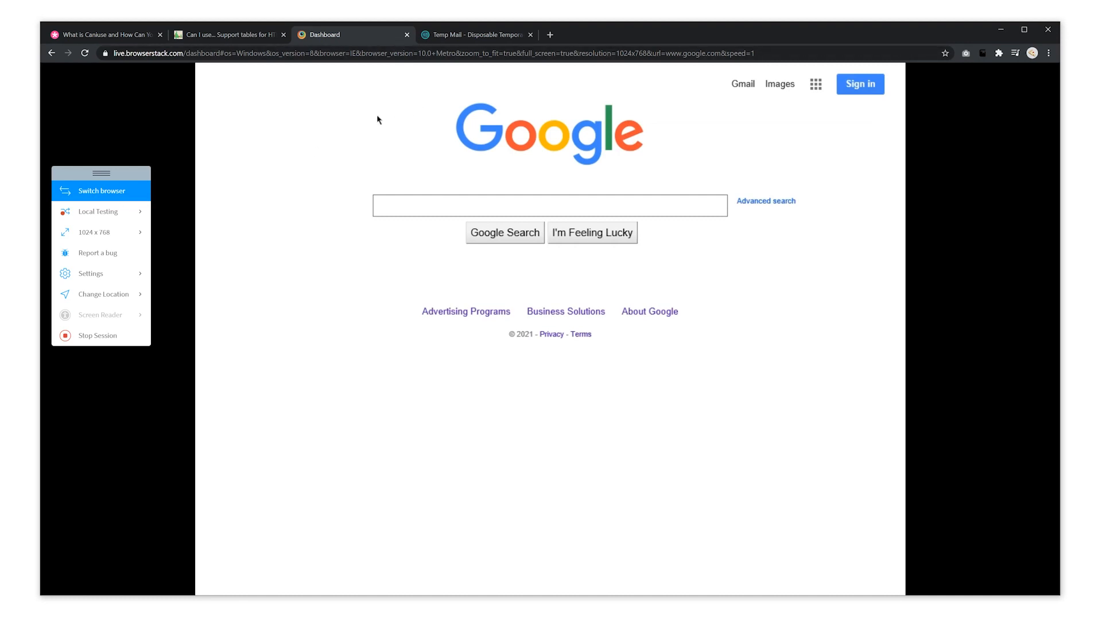
left_click(229, 35)
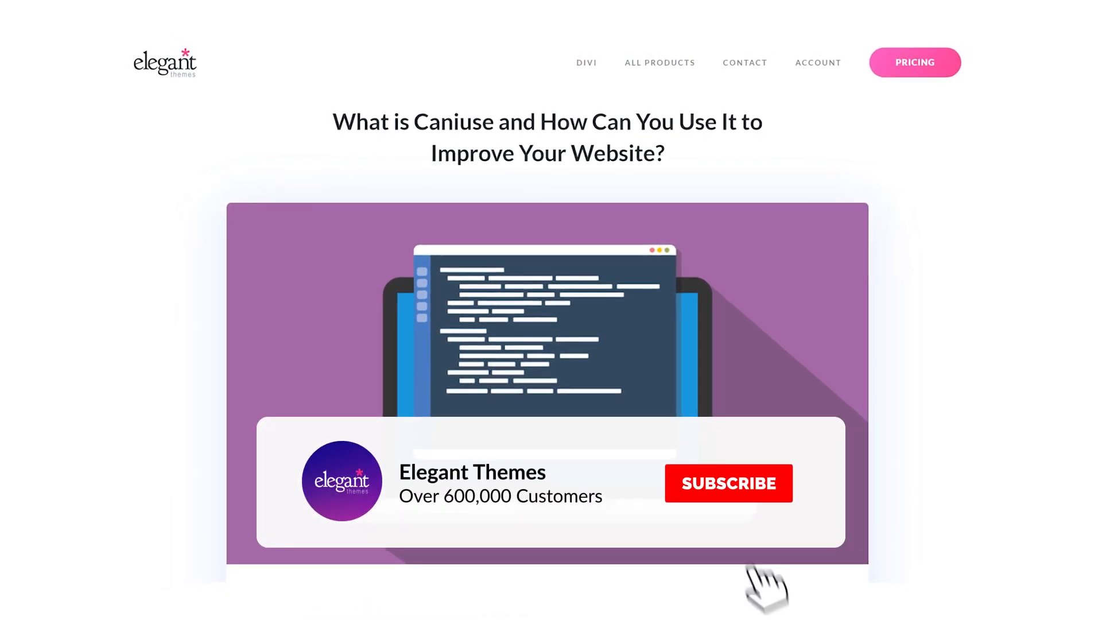
left_click(727, 483)
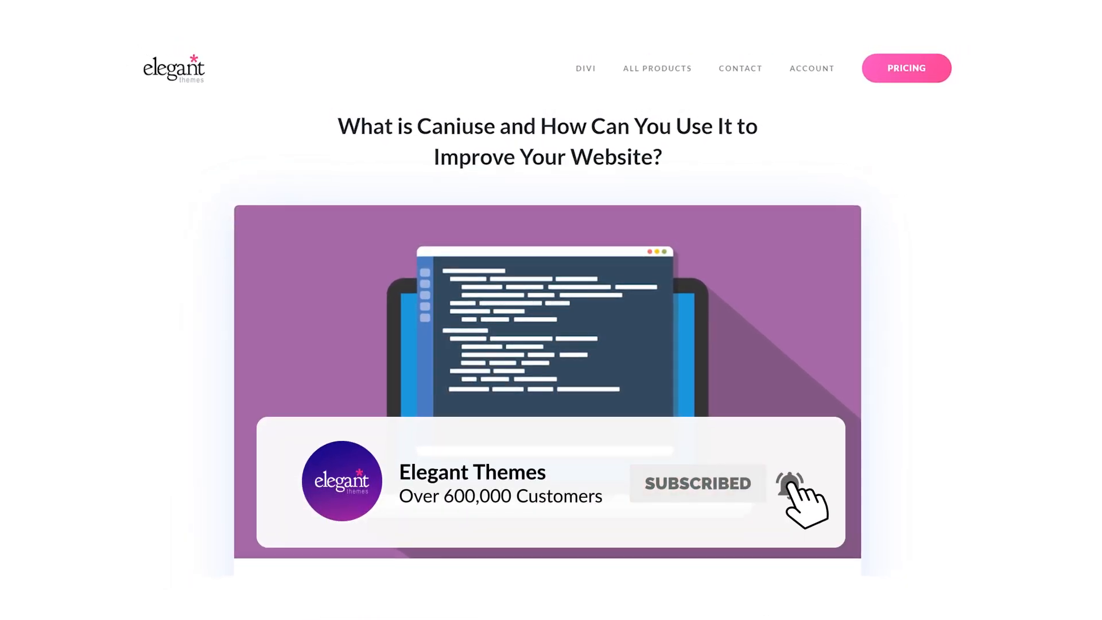